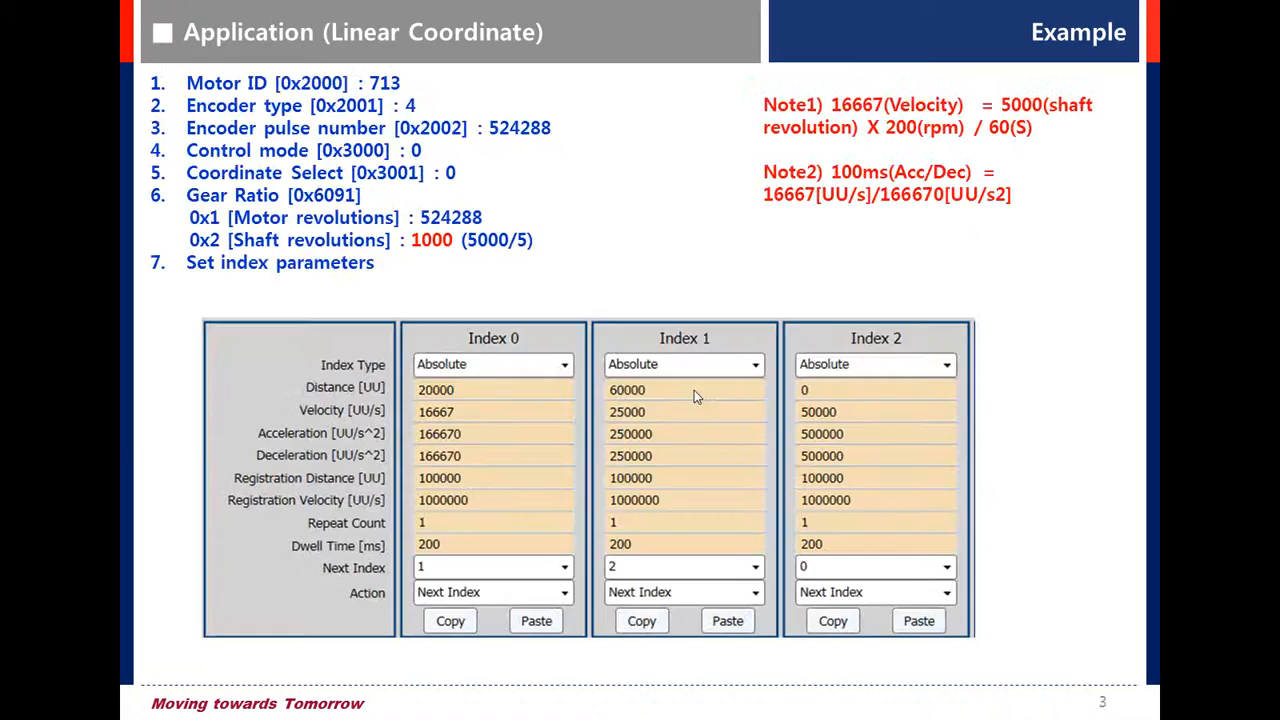
# Switch the slideshow pointer to Pen via Pointer Options so the slide can be annotated.
pyautogui.rightClick(696, 396)
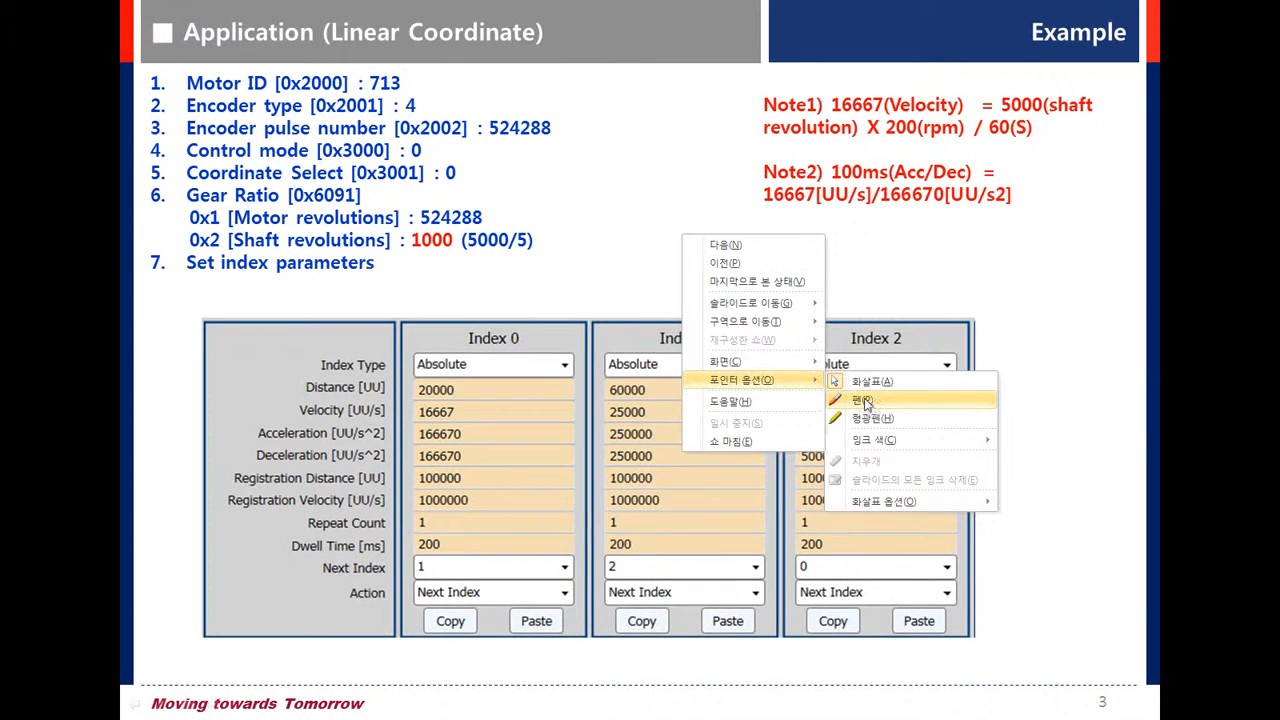
pyautogui.click(870, 402)
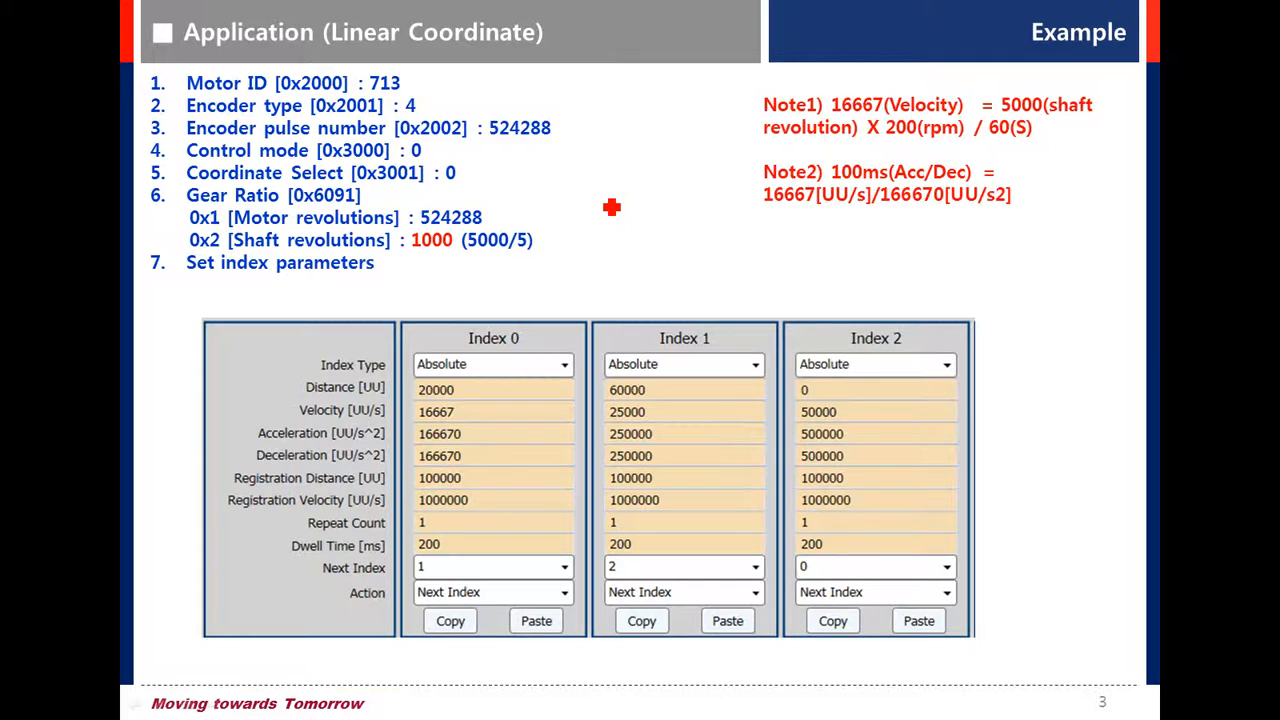
pyautogui.moveTo(608, 216)
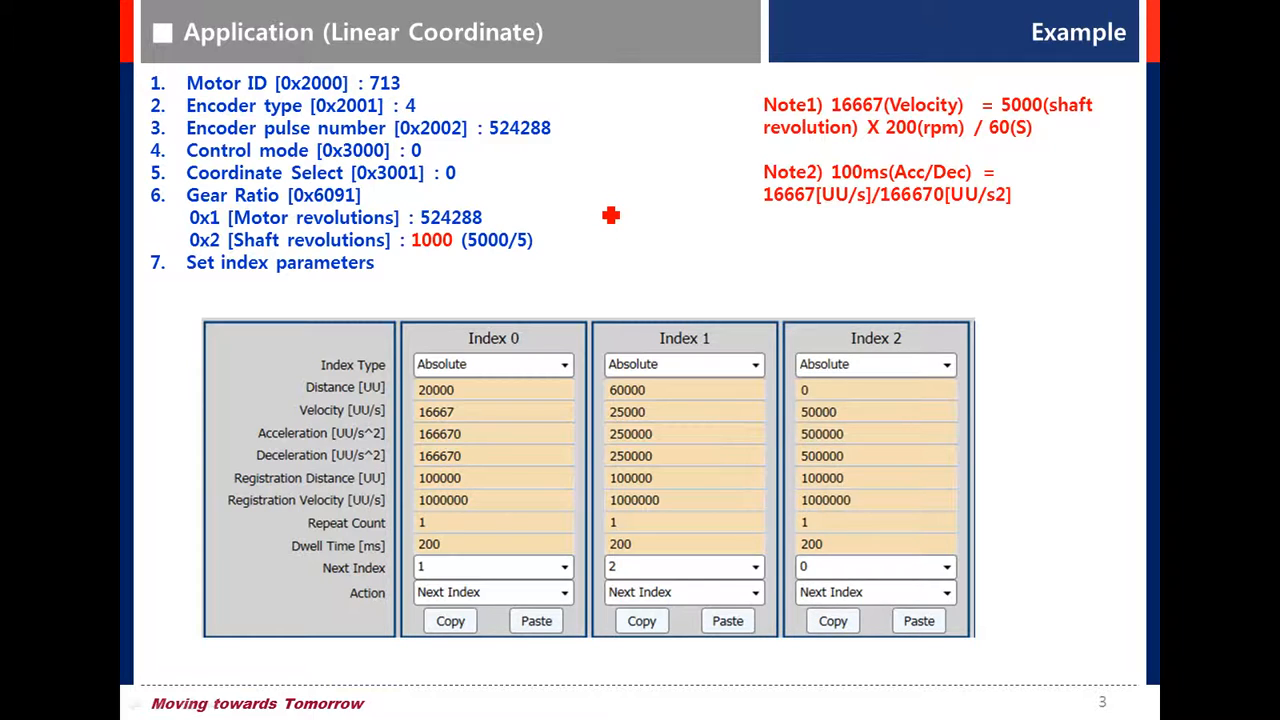
pyautogui.moveTo(612, 216)
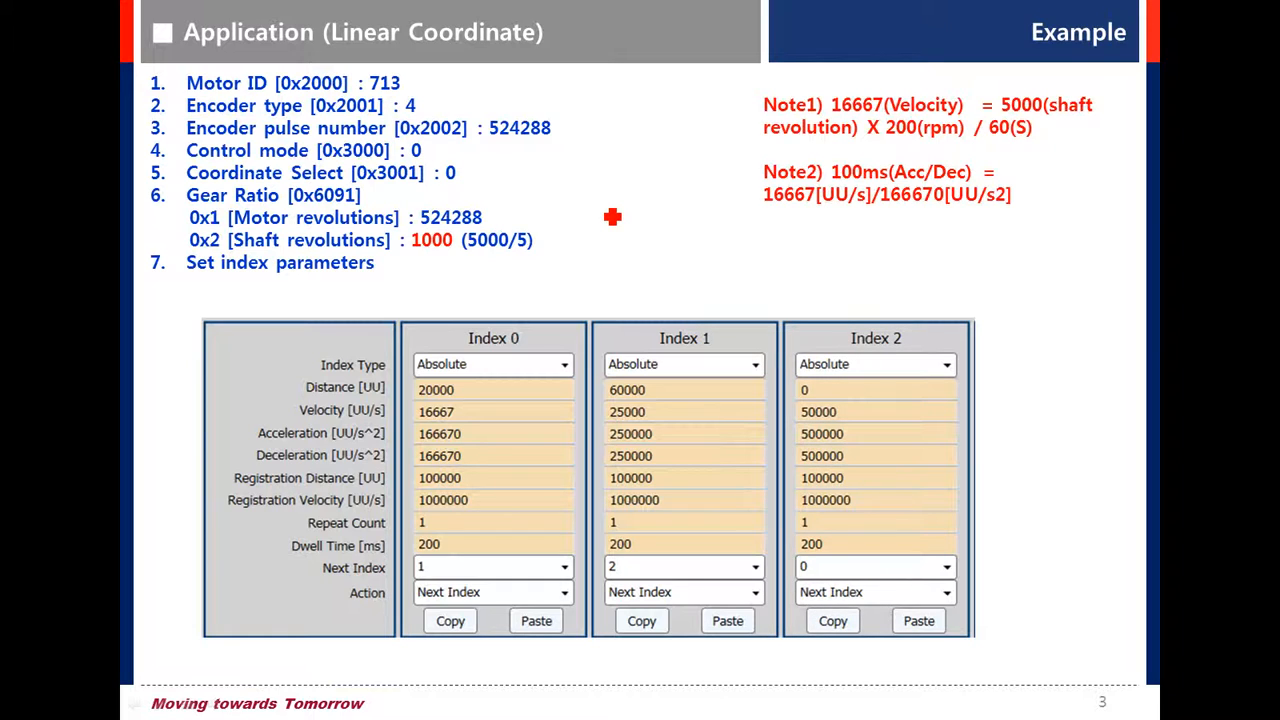
pyautogui.moveTo(520, 144)
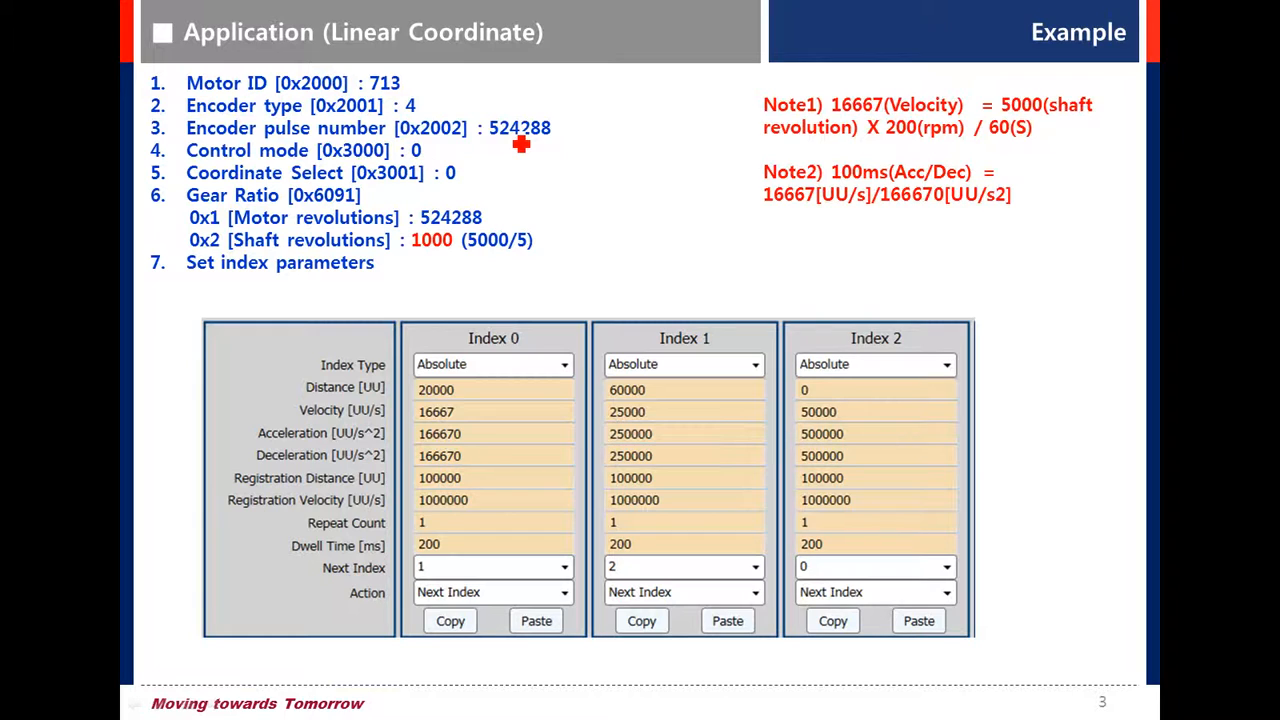
pyautogui.moveTo(534, 144)
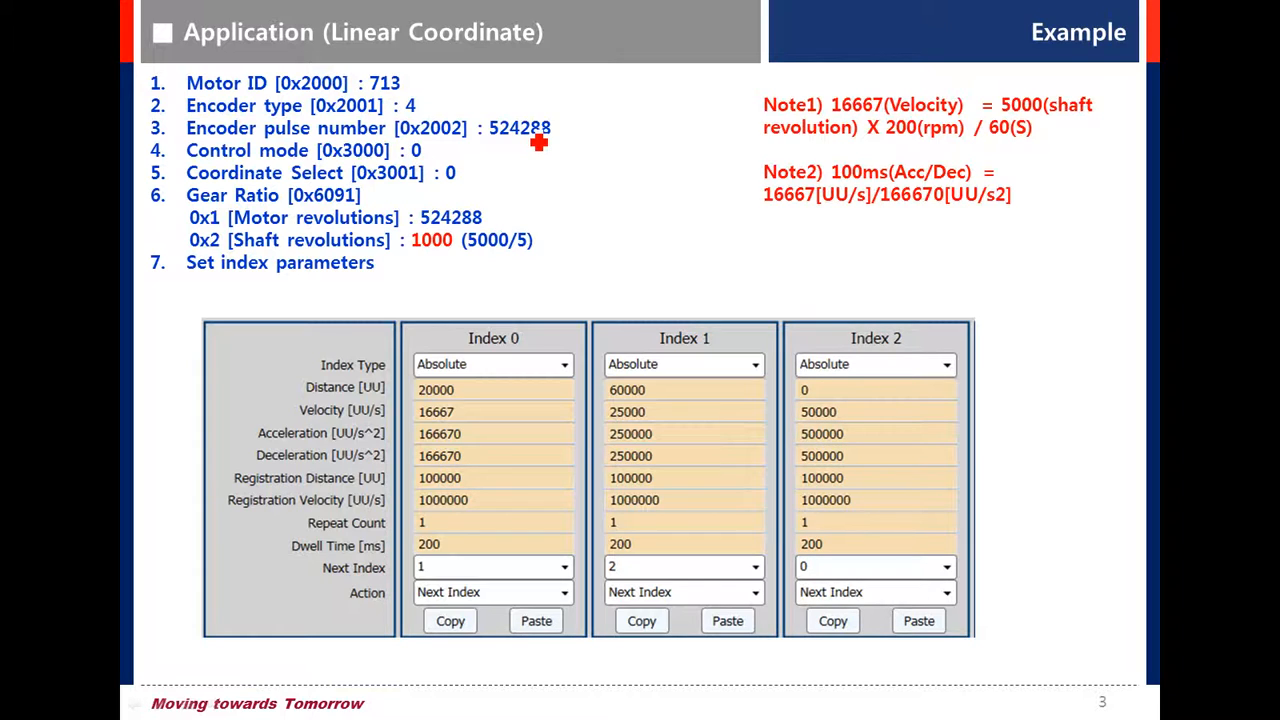
pyautogui.moveTo(538, 148)
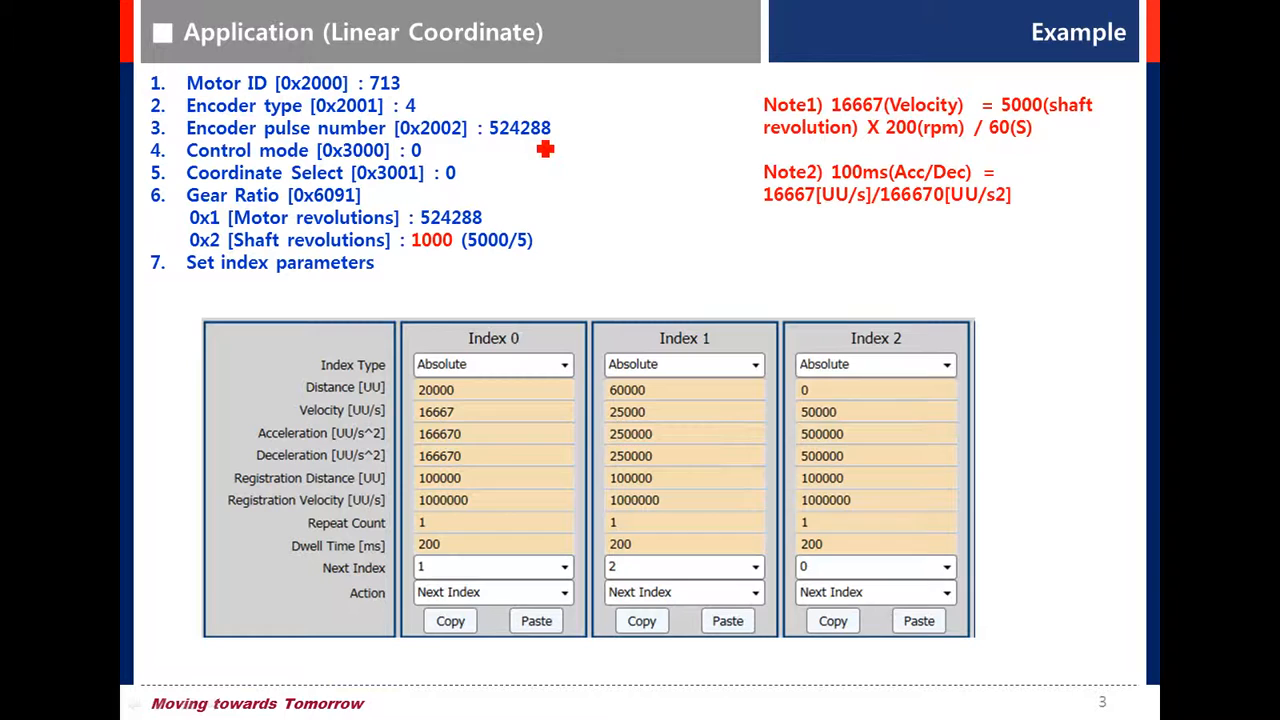
pyautogui.moveTo(522, 172)
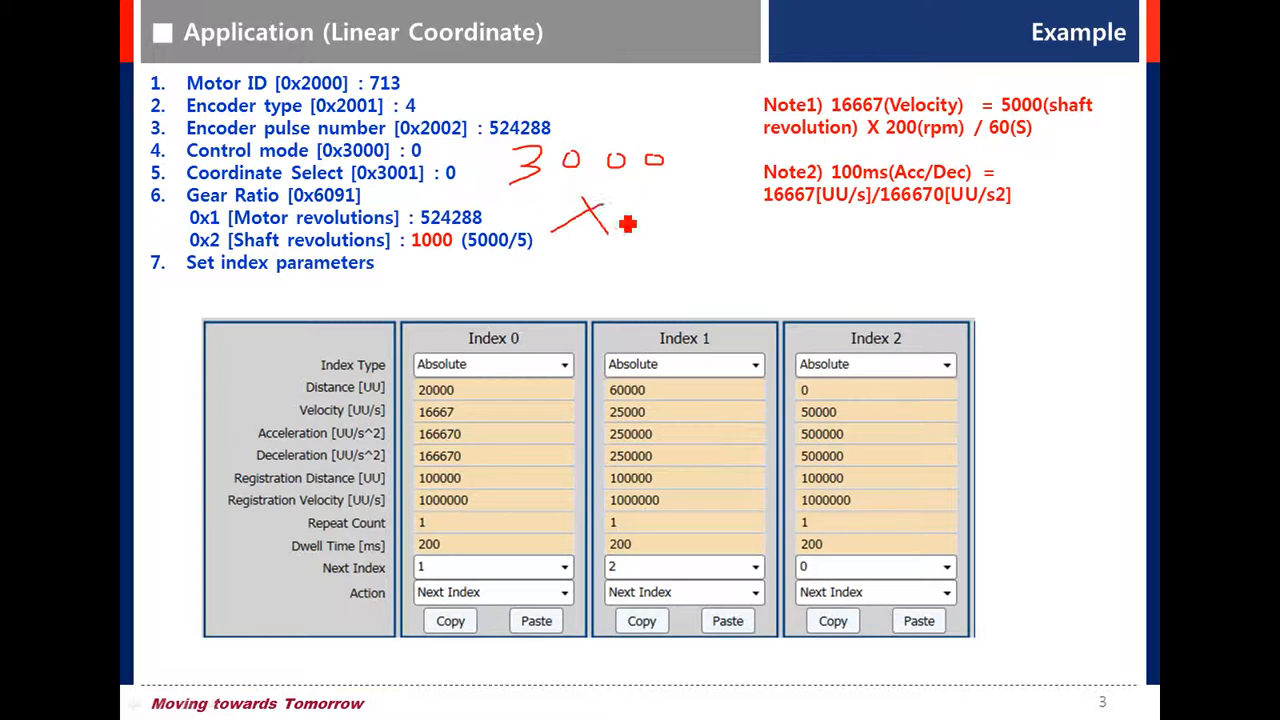
# Handwrite 'x4' under 3000 and the result 12000 beside the parameter list.
pyautogui.moveTo(624, 200); pyautogui.dragTo(664, 244)
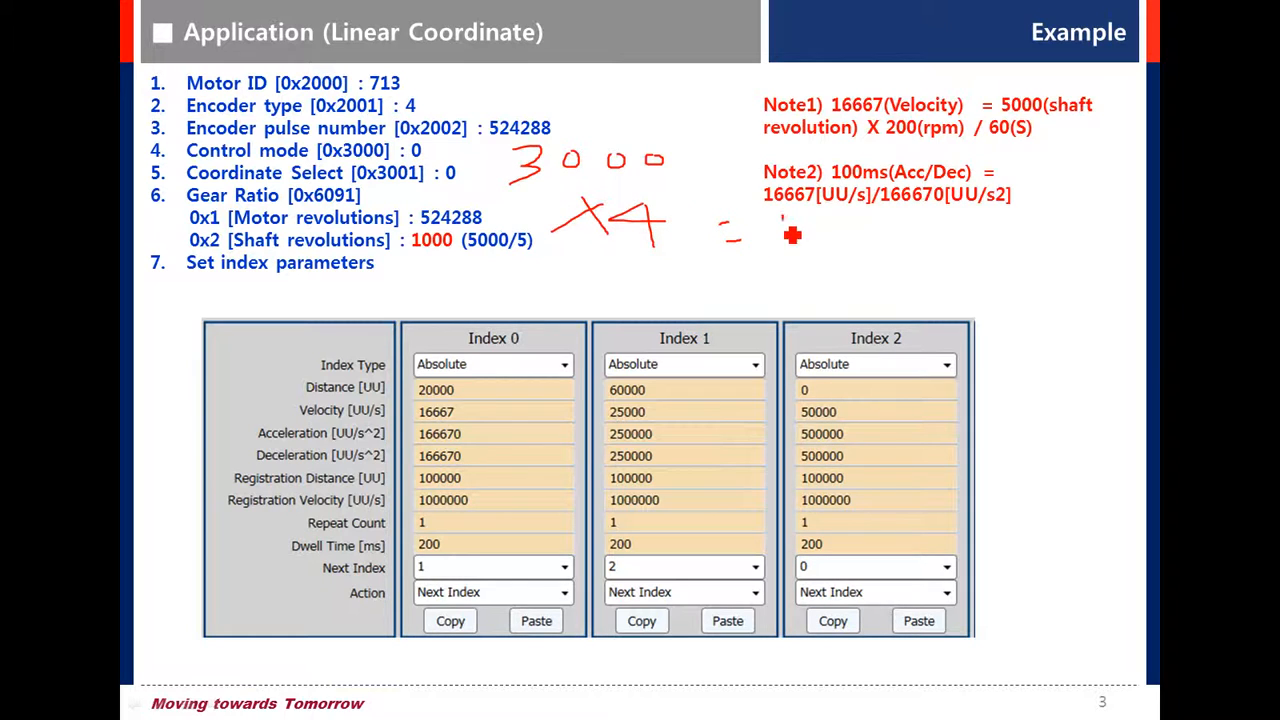
pyautogui.moveTo(780, 240); pyautogui.dragTo(920, 240)
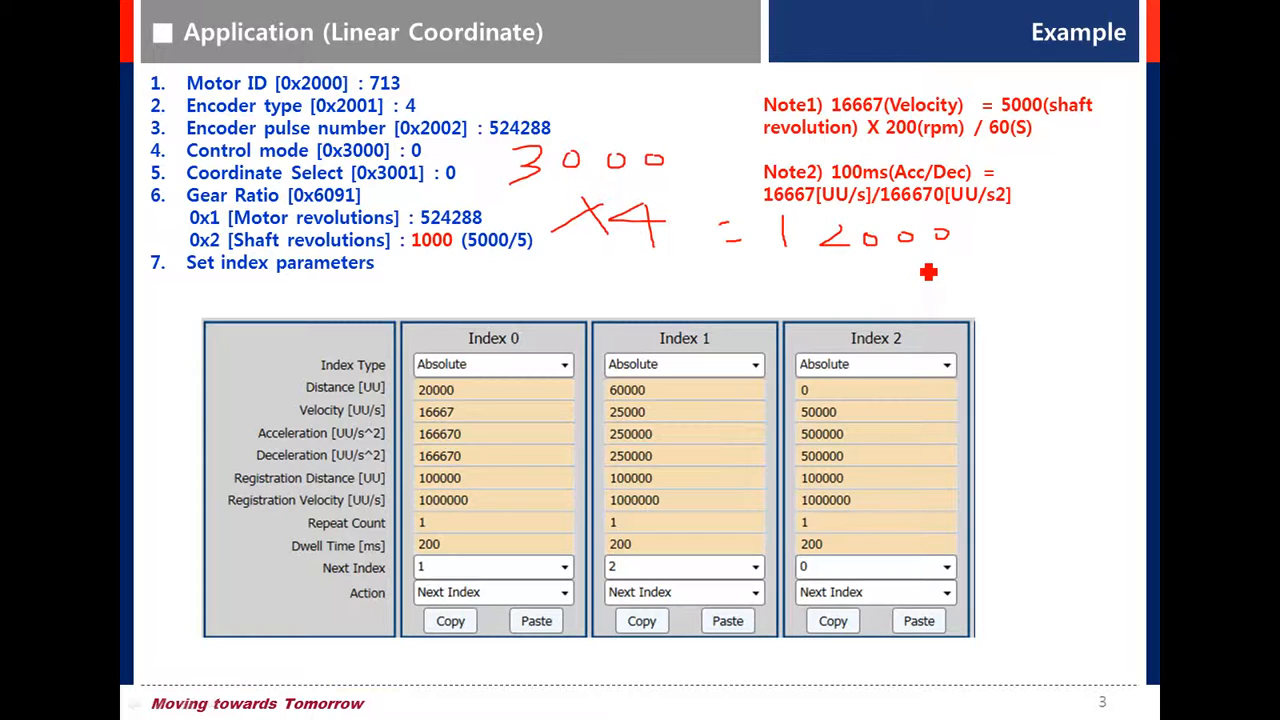
pyautogui.moveTo(564, 236)
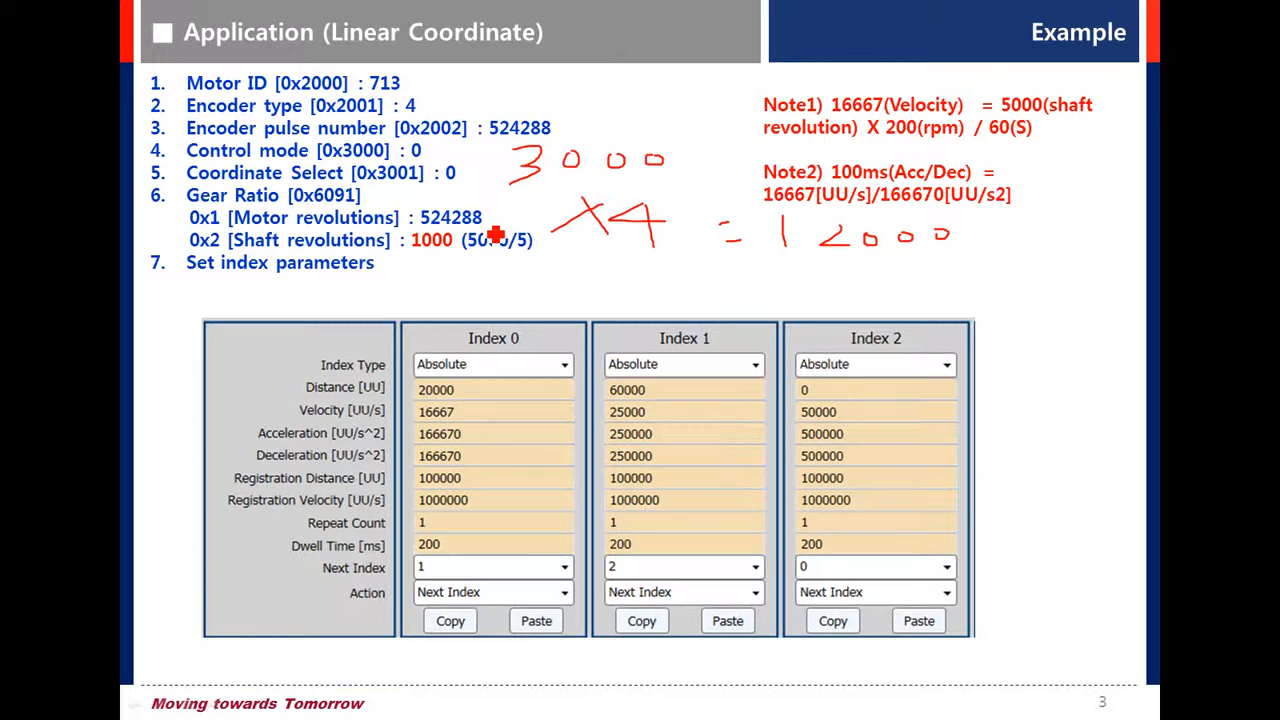
pyautogui.moveTo(448, 172)
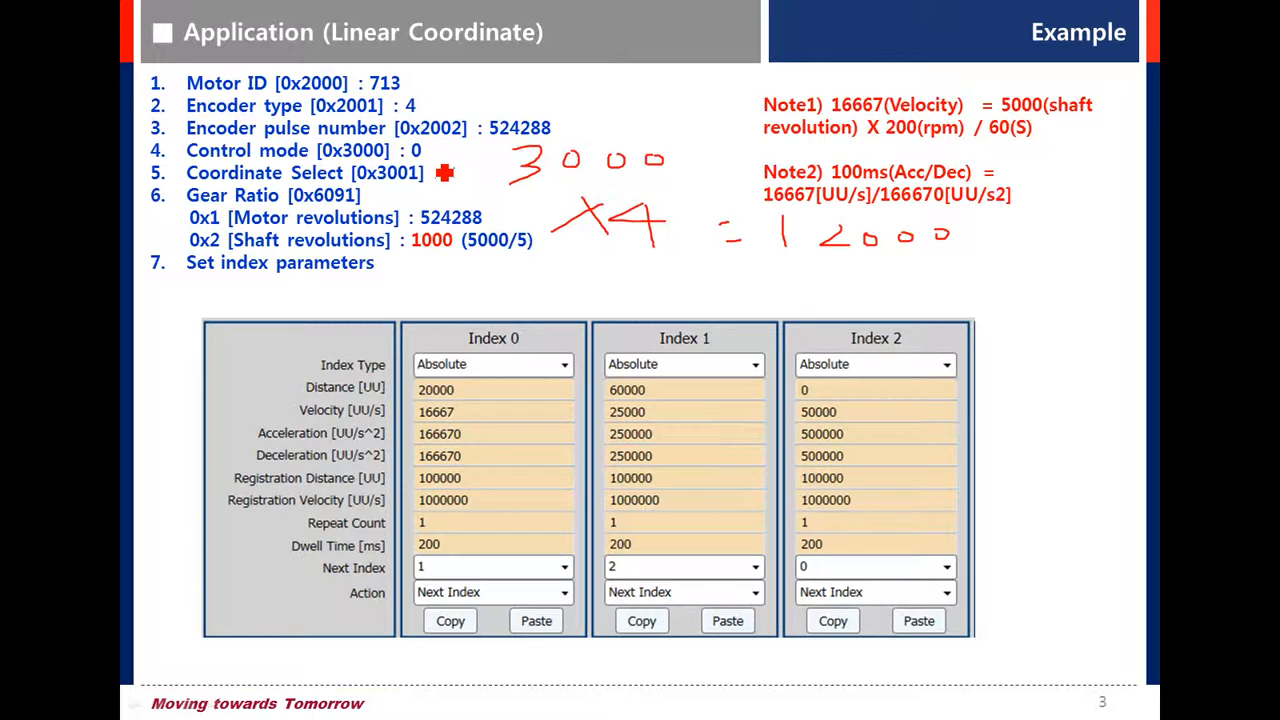
pyautogui.moveTo(402, 216)
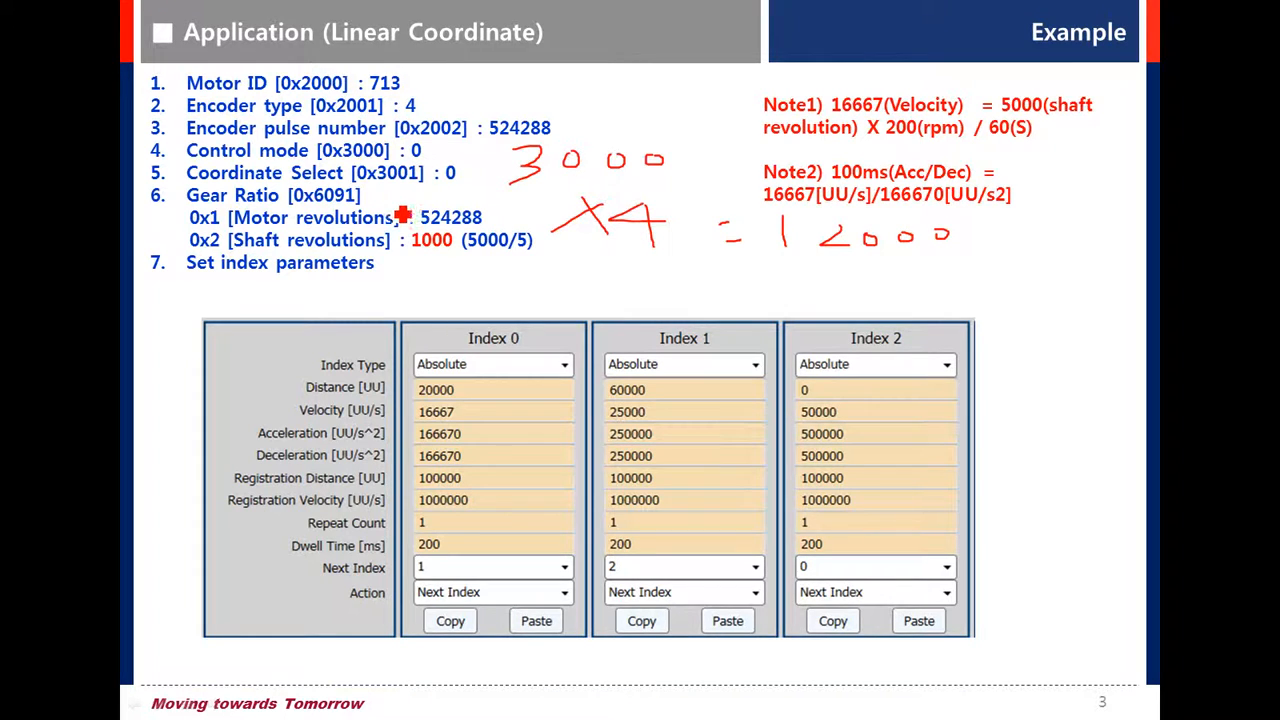
pyautogui.moveTo(406, 204)
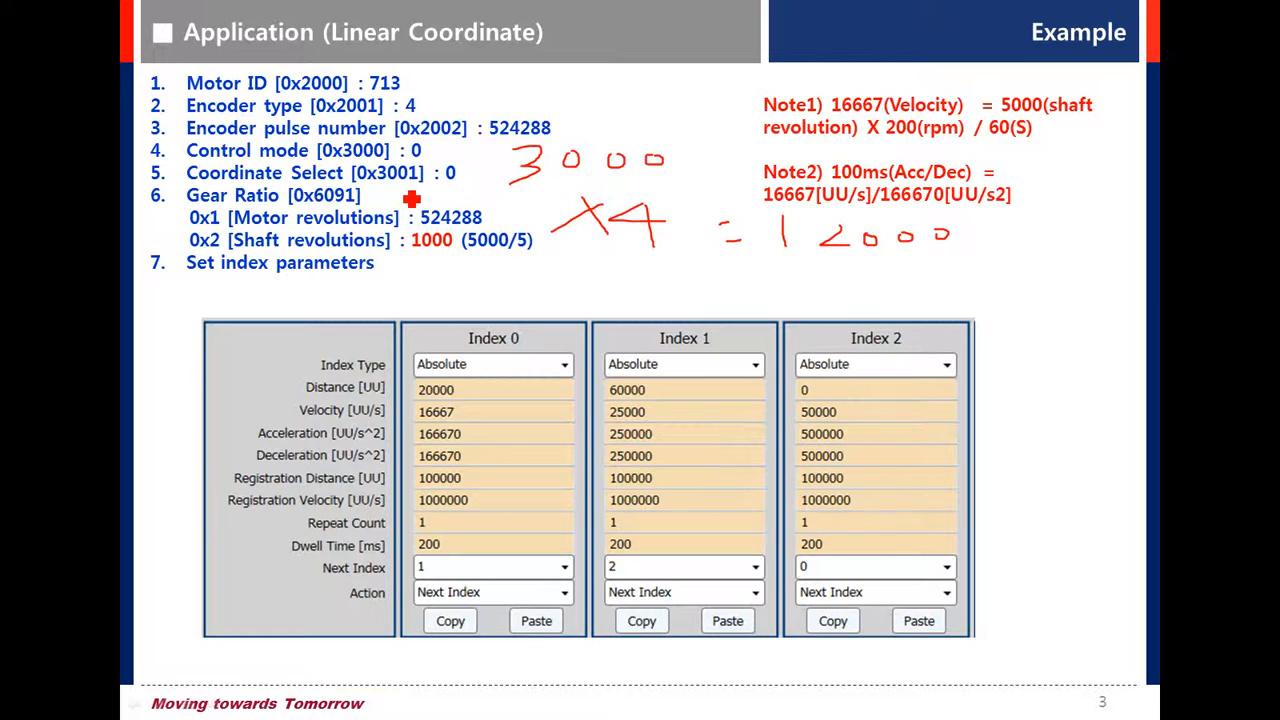
pyautogui.moveTo(416, 204)
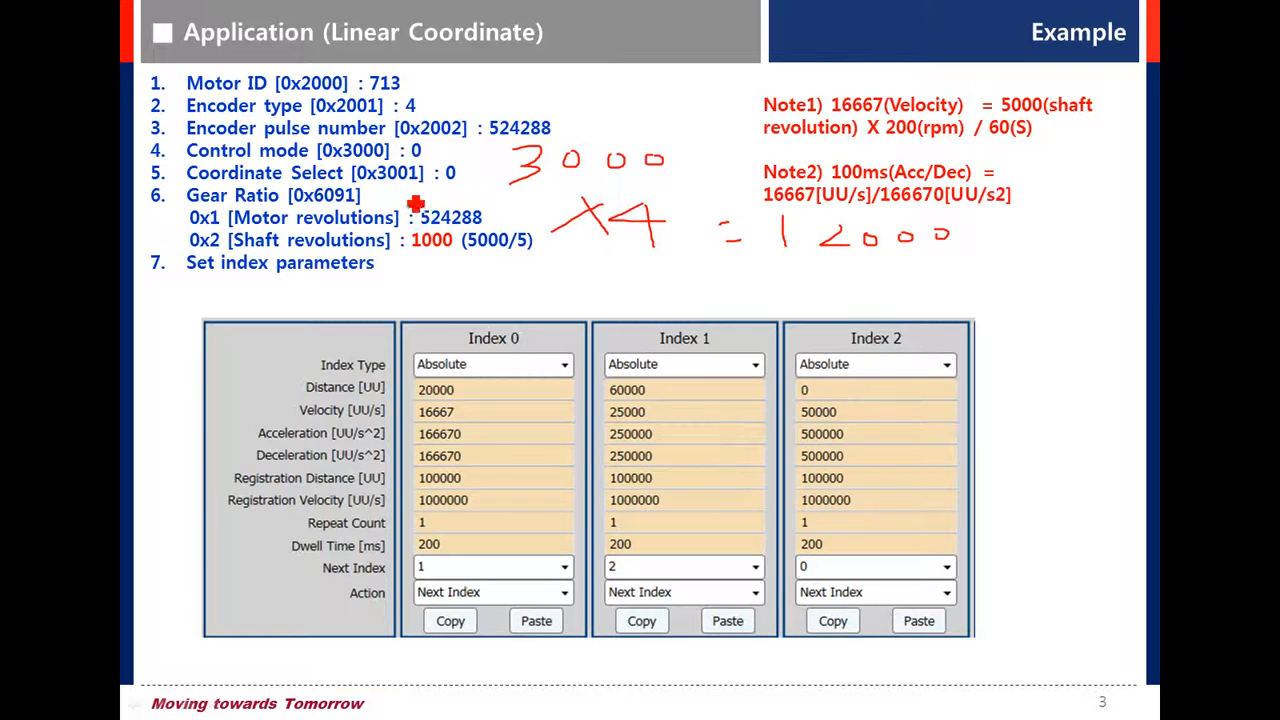
pyautogui.moveTo(422, 196)
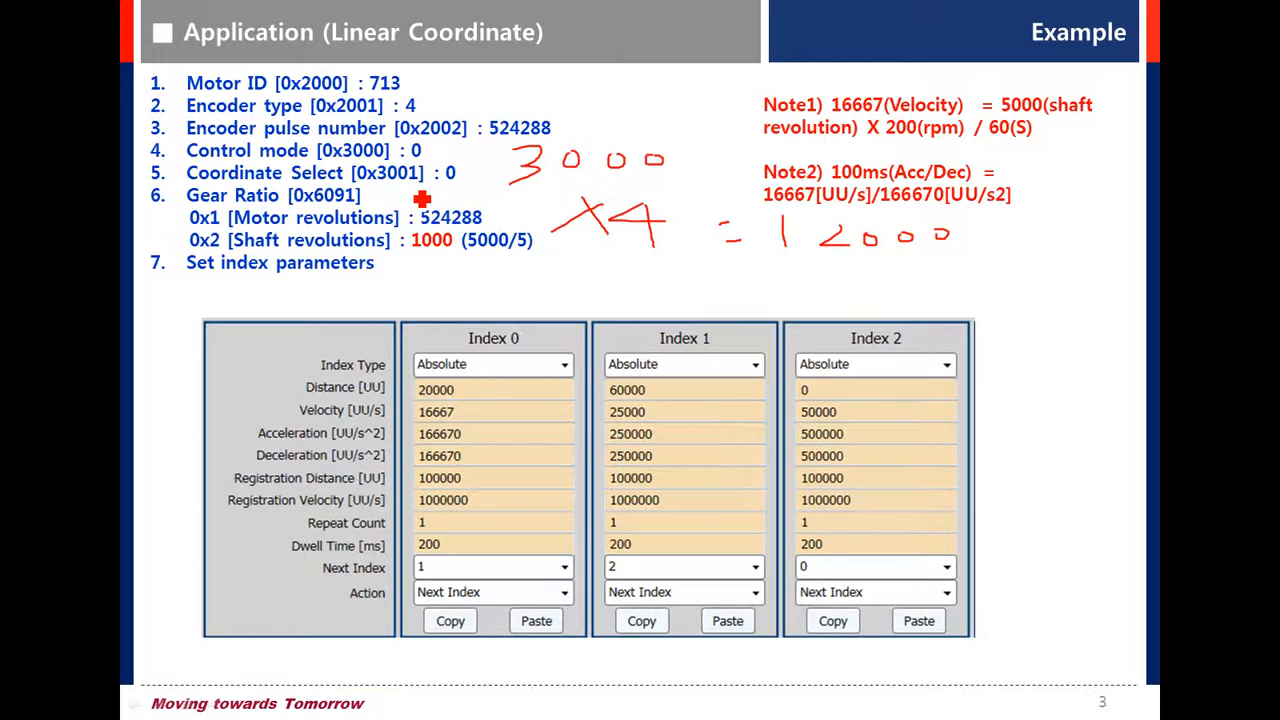
pyautogui.moveTo(384, 220)
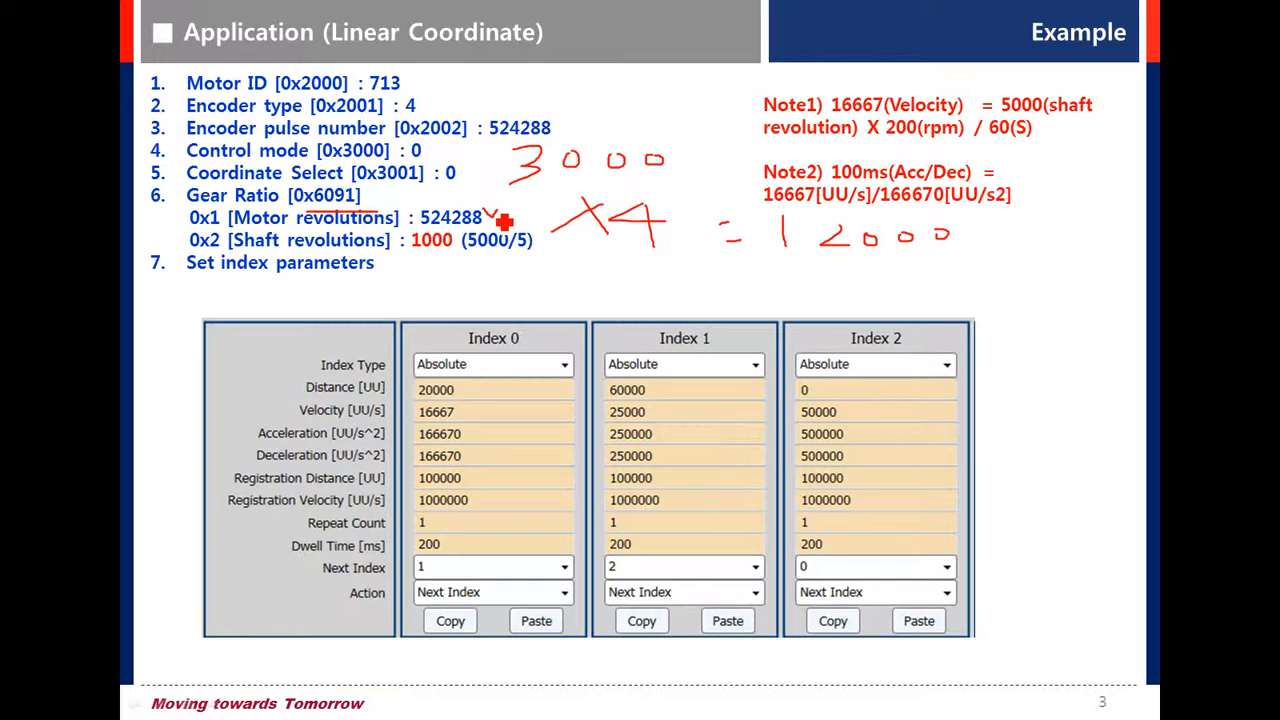
pyautogui.moveTo(514, 260)
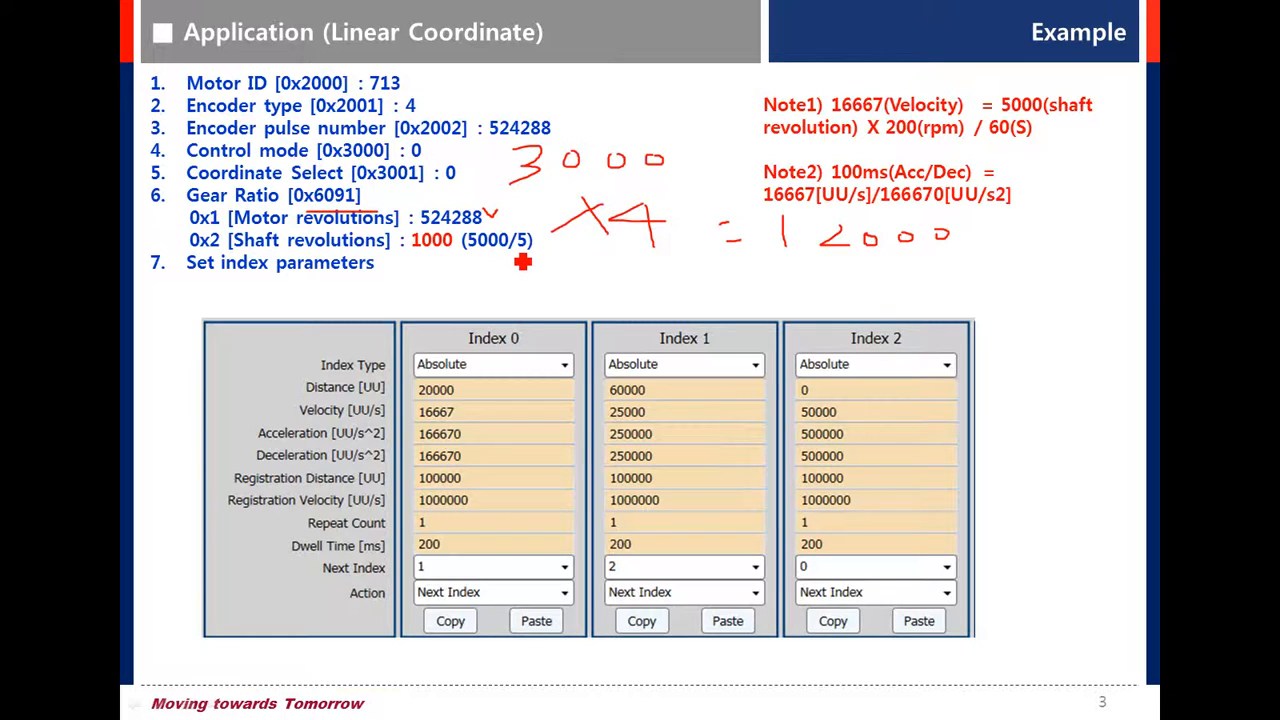
# Handwrite the 5:1 ratio beneath the calculation near the 524288 revolutions value.
pyautogui.moveTo(522, 262); pyautogui.dragTo(584, 276)
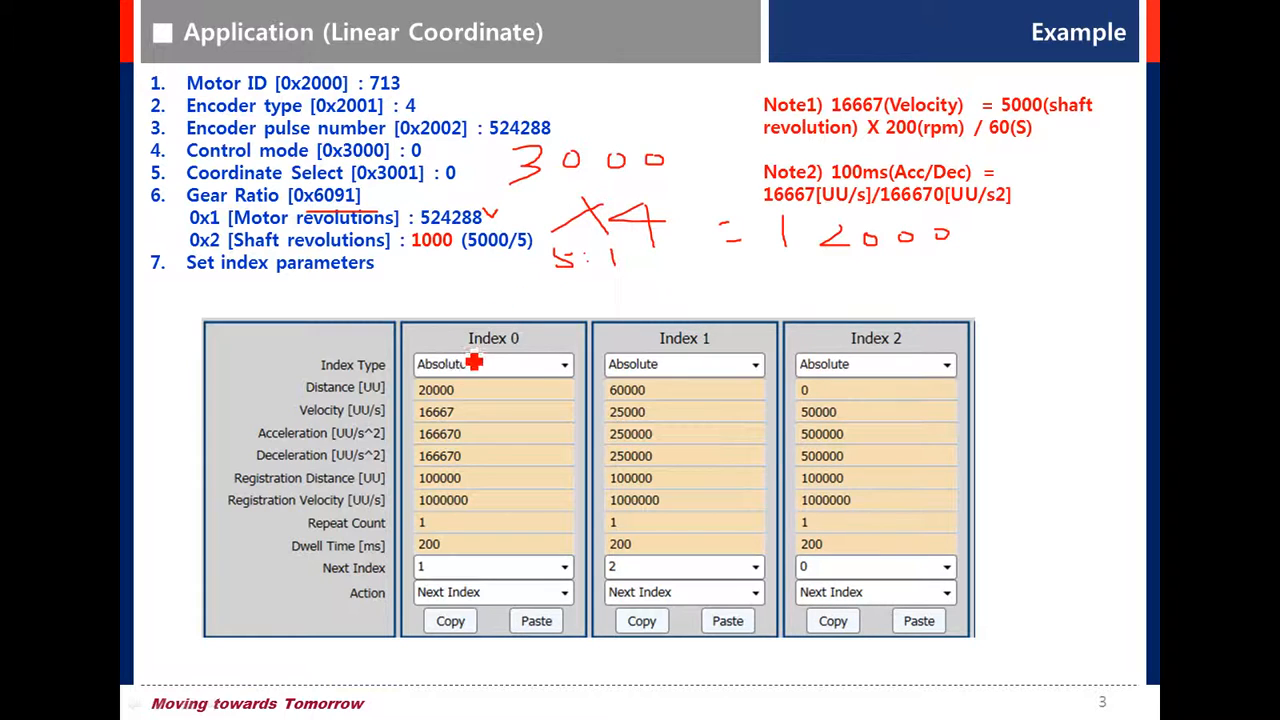
pyautogui.moveTo(518, 344)
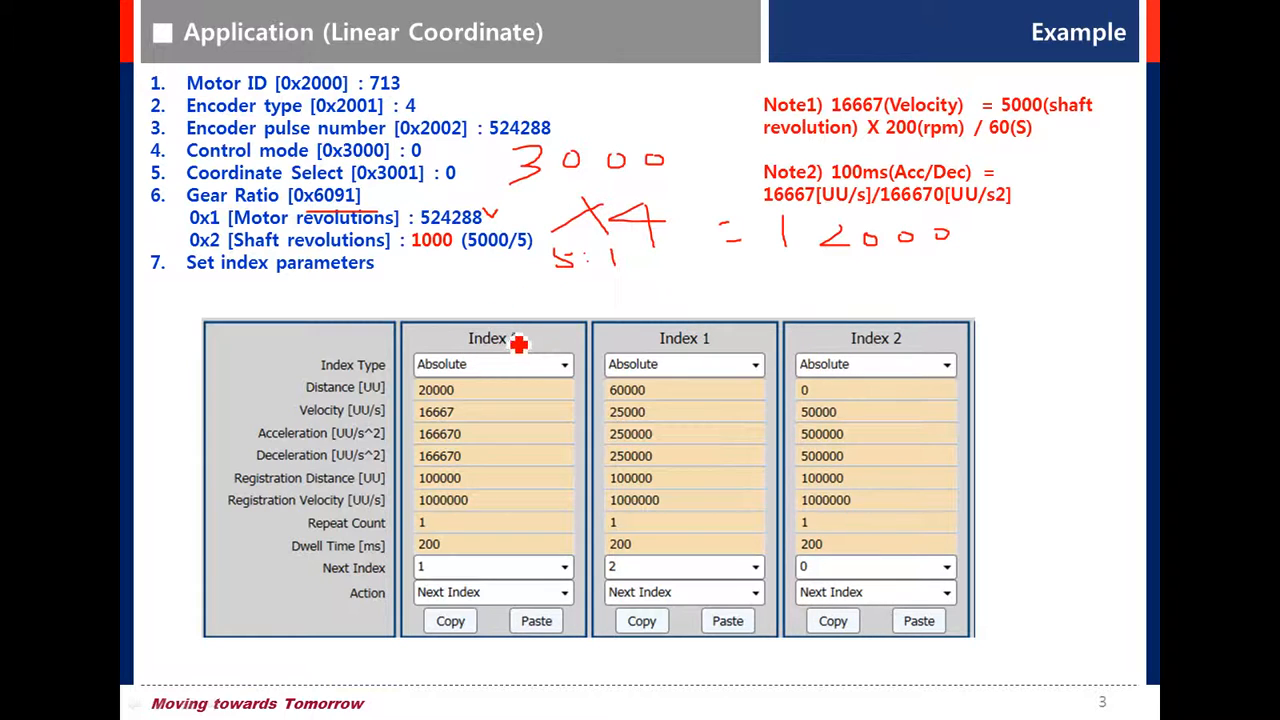
pyautogui.moveTo(520, 370)
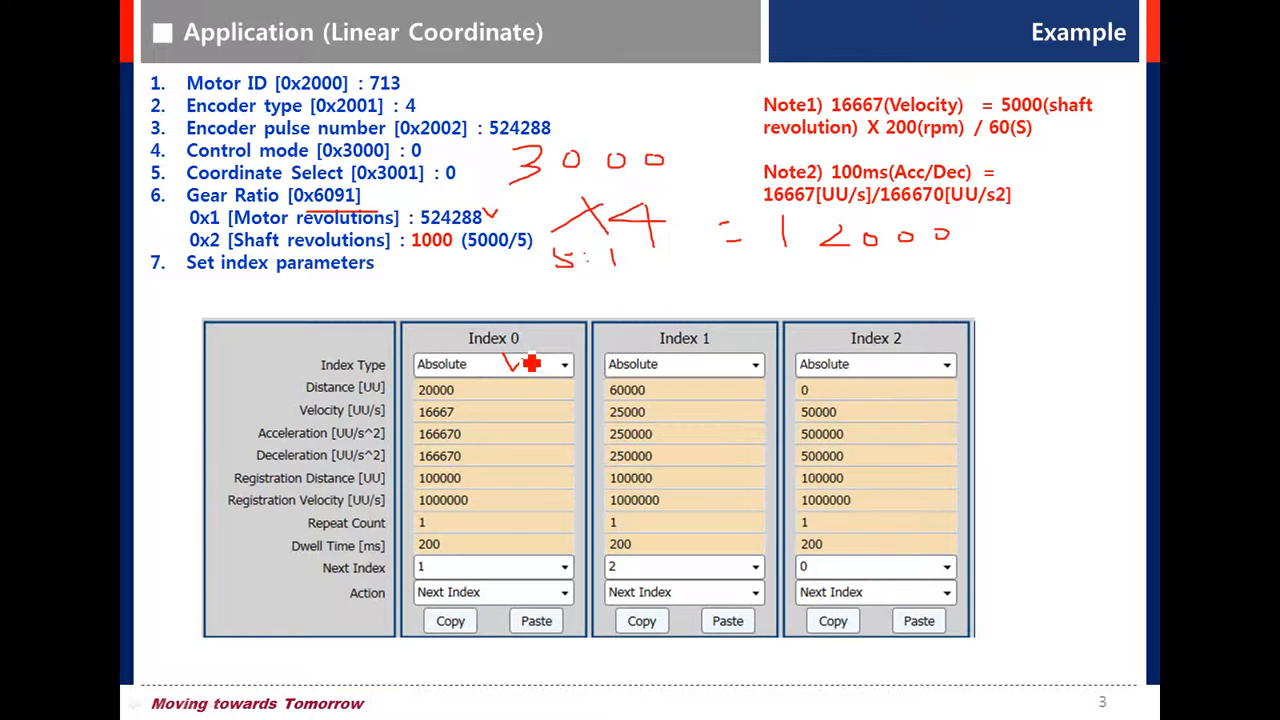
pyautogui.moveTo(516, 400)
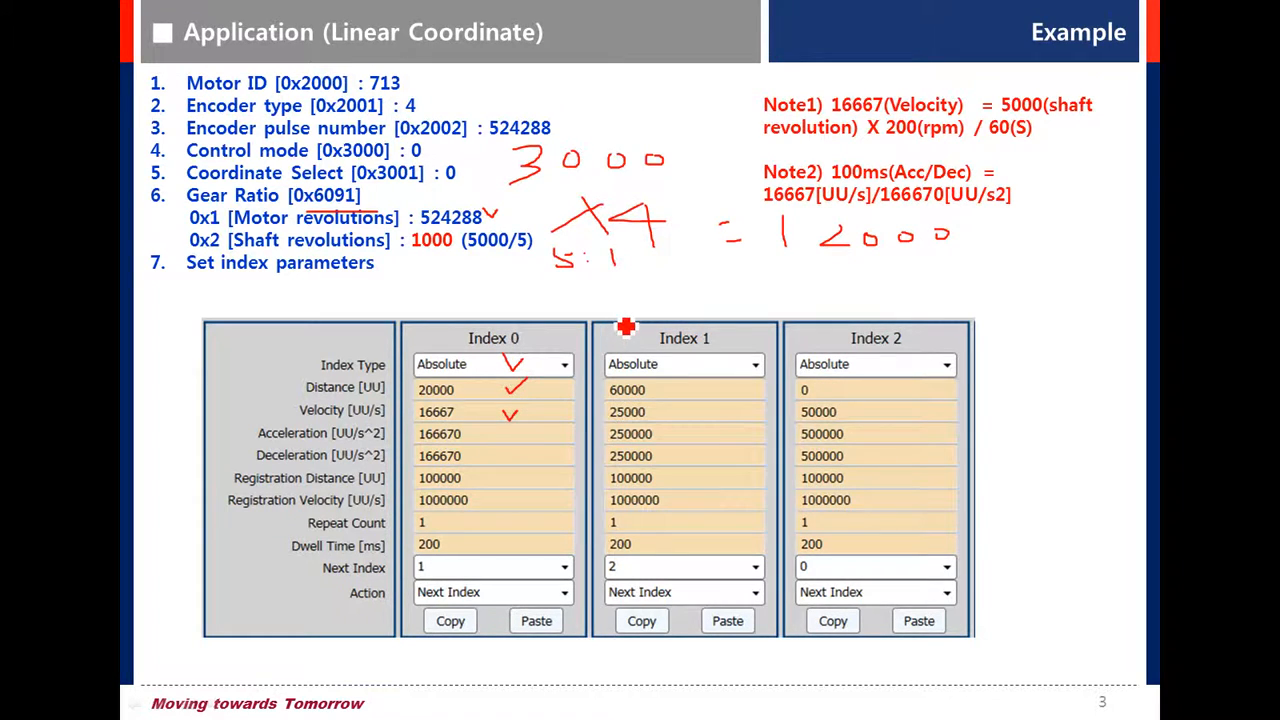
pyautogui.moveTo(982, 128)
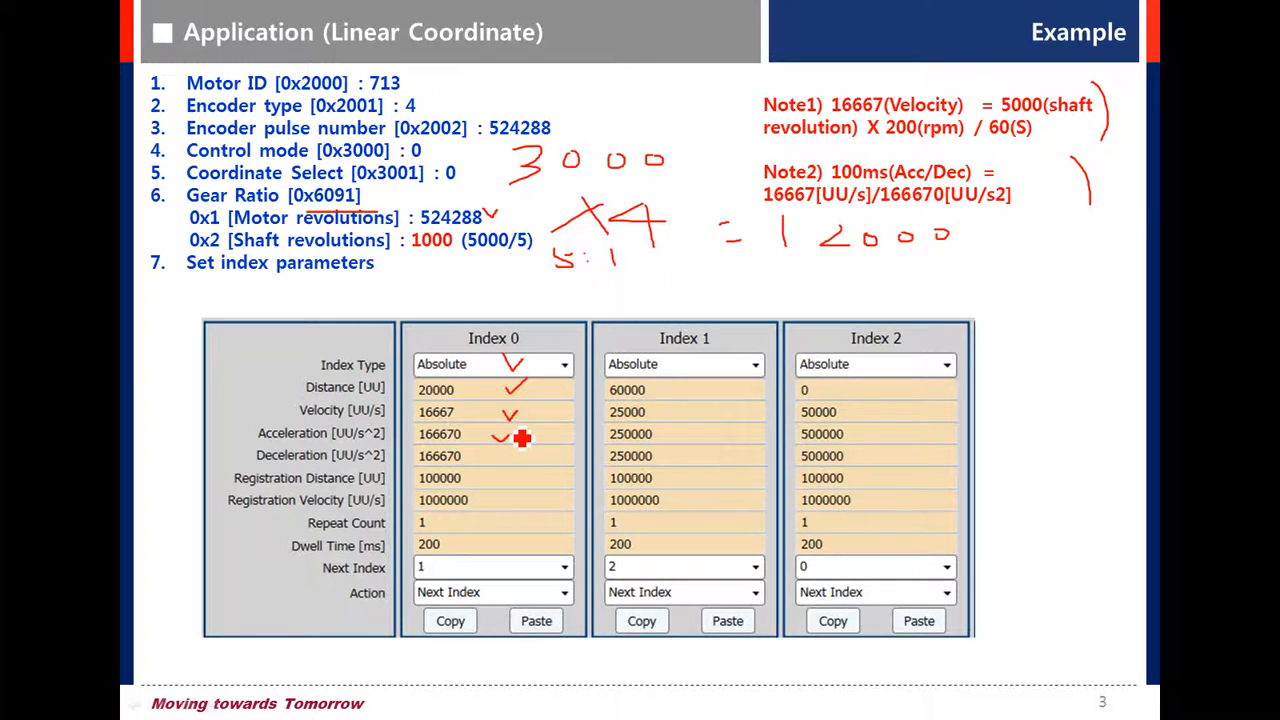
pyautogui.moveTo(514, 460)
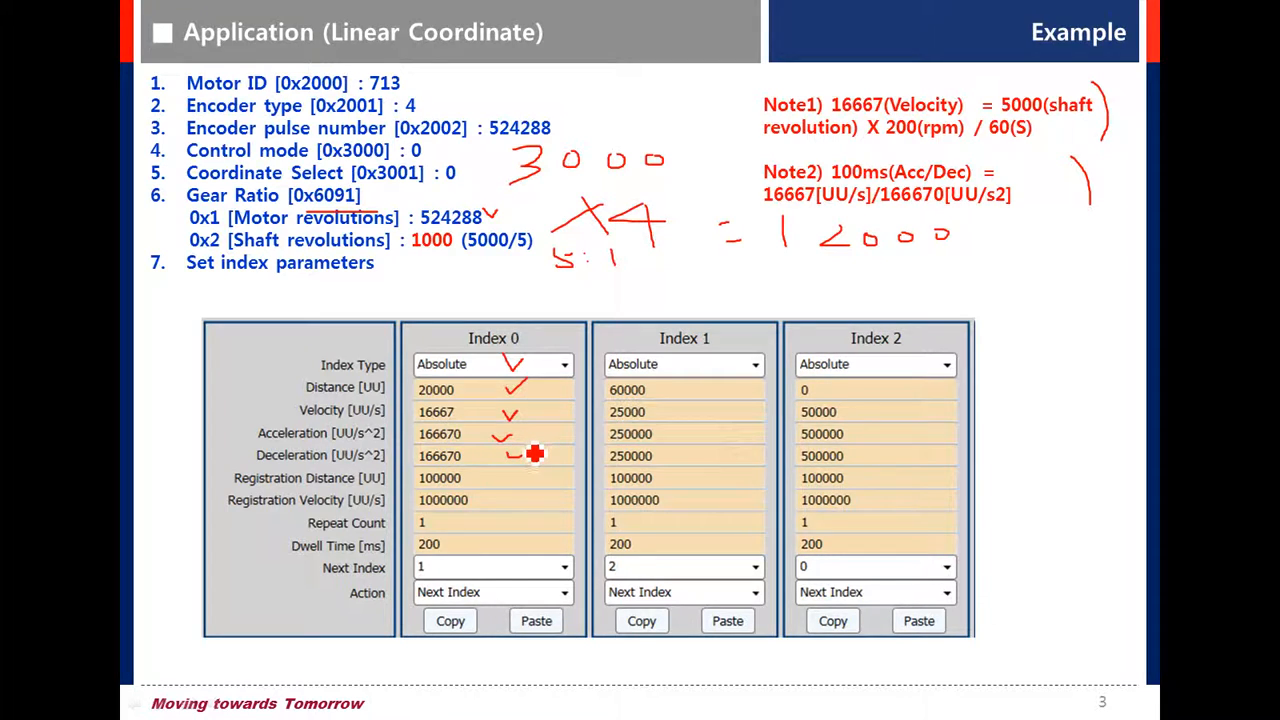
pyautogui.moveTo(536, 444)
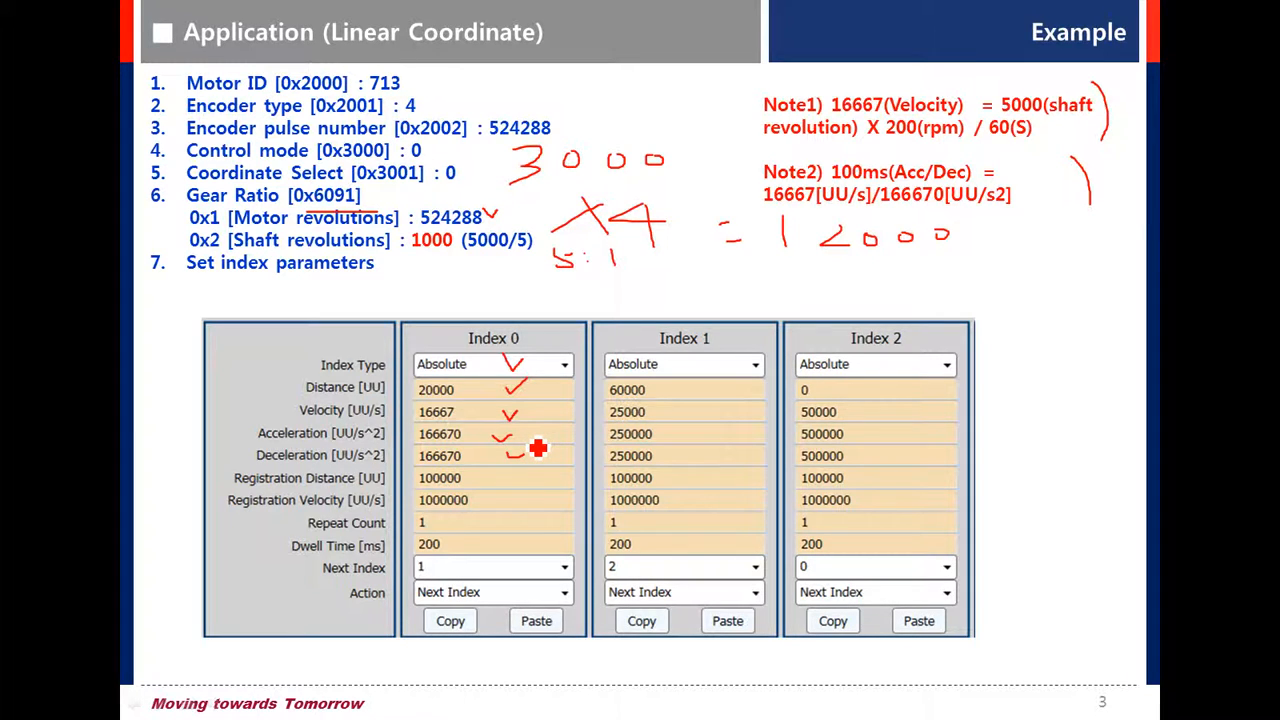
pyautogui.moveTo(536, 428)
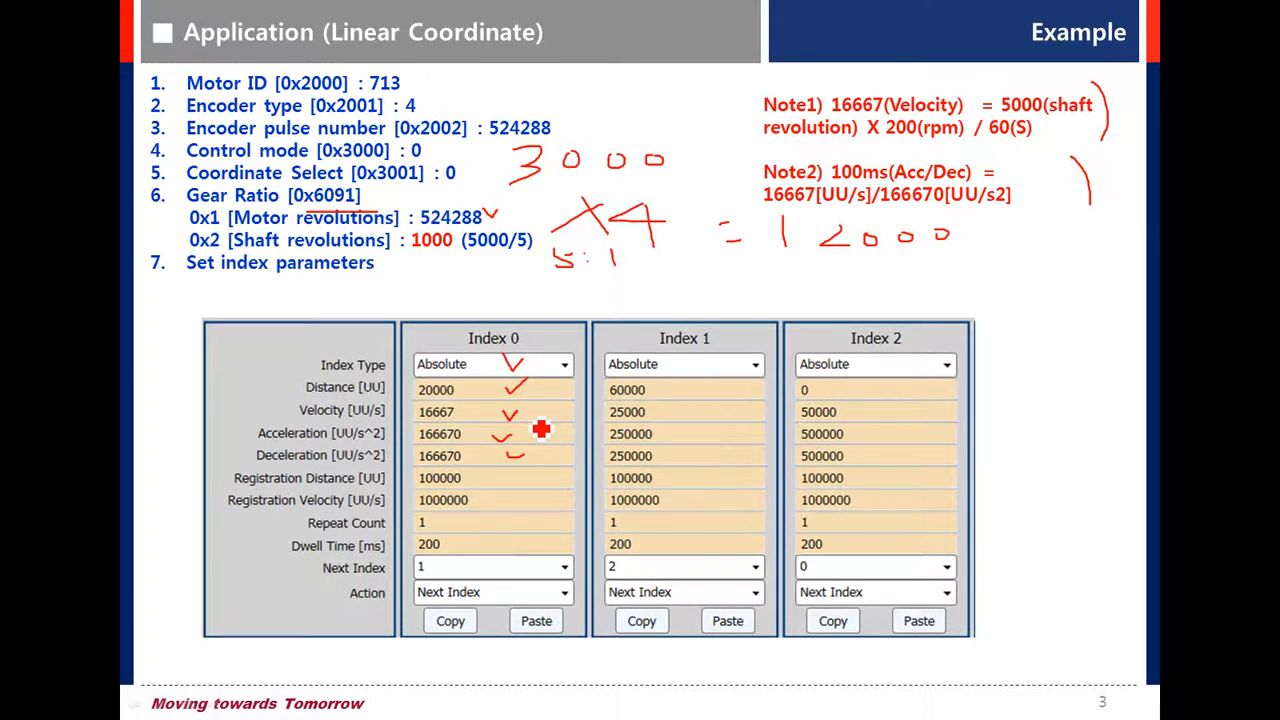
pyautogui.moveTo(504, 544)
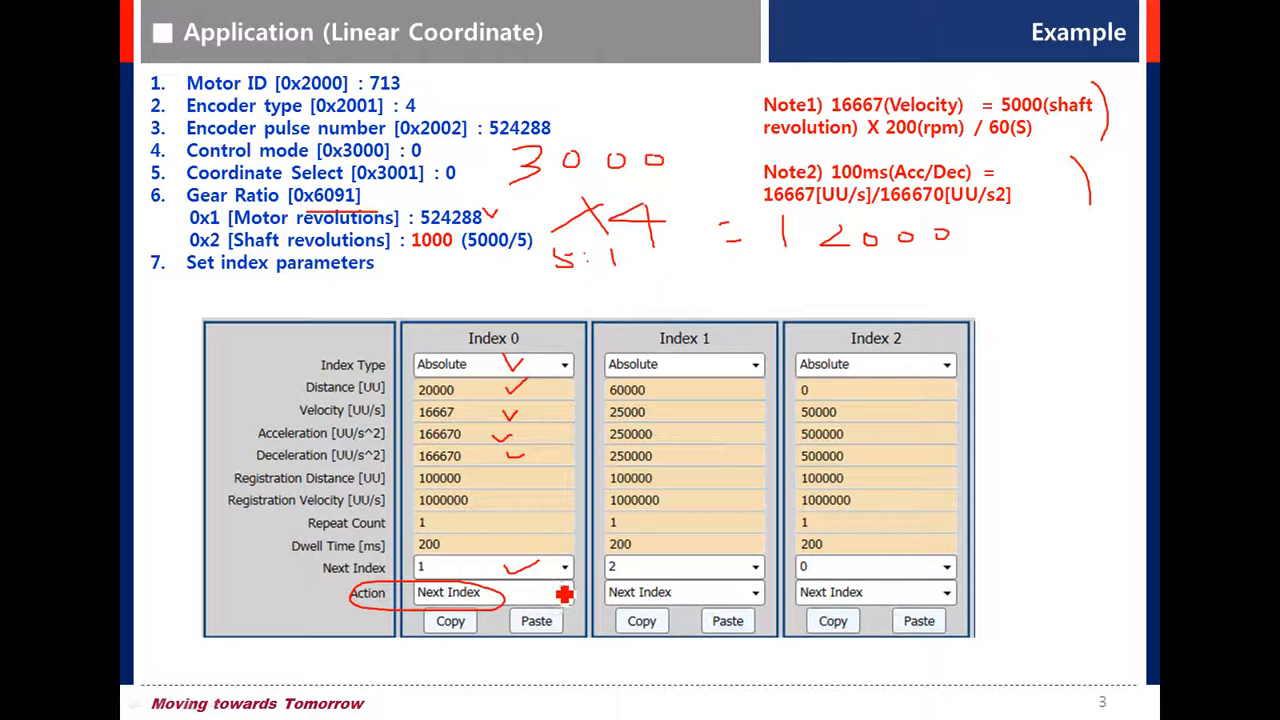
pyautogui.moveTo(732, 490)
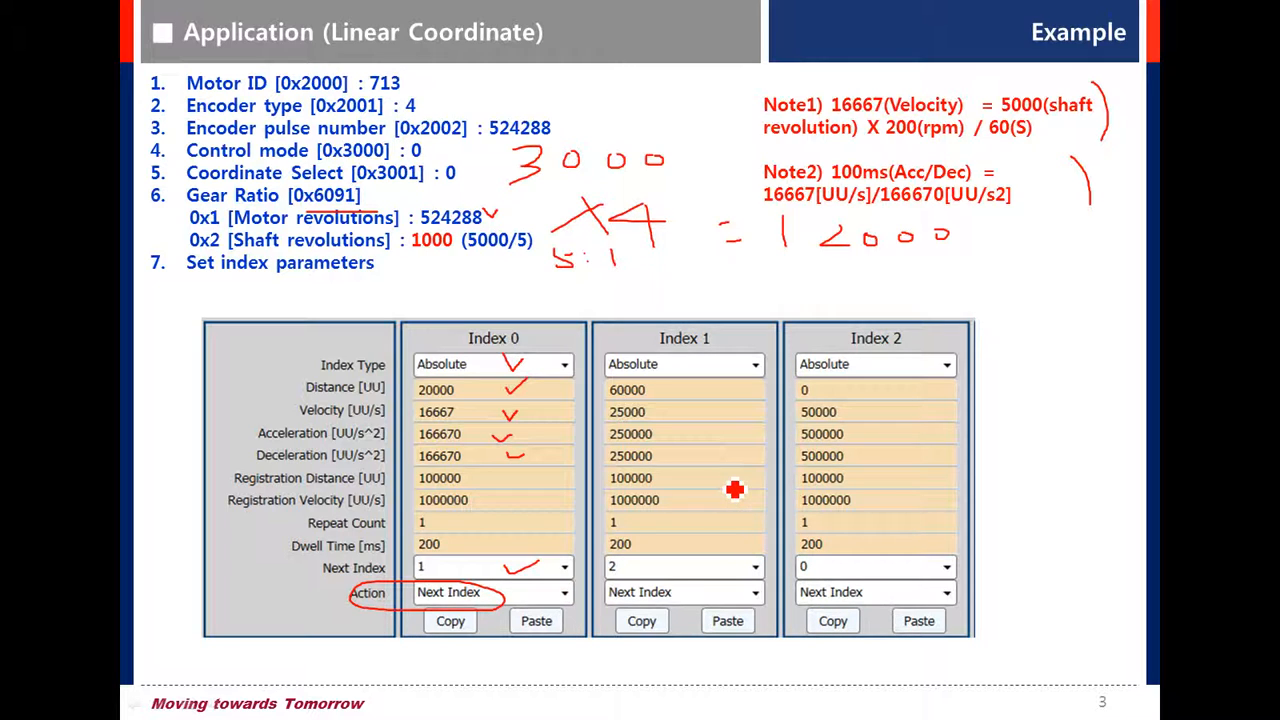
pyautogui.moveTo(732, 432)
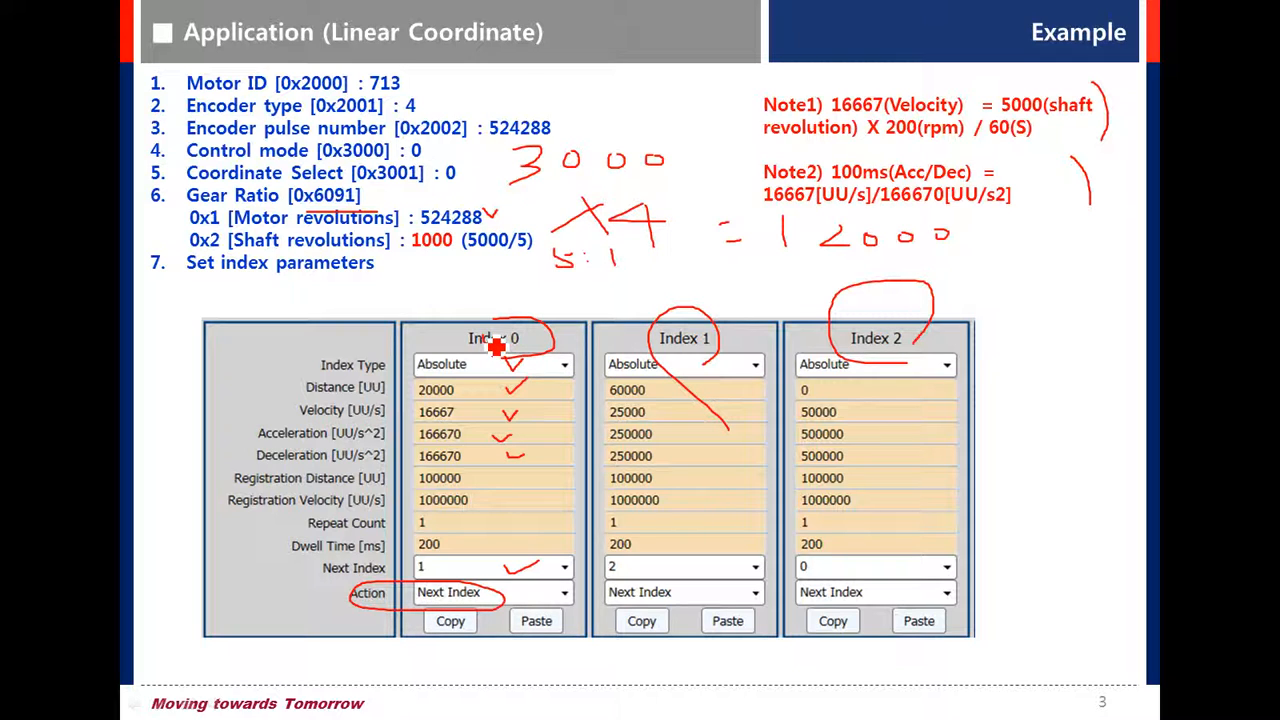
pyautogui.moveTo(500, 348)
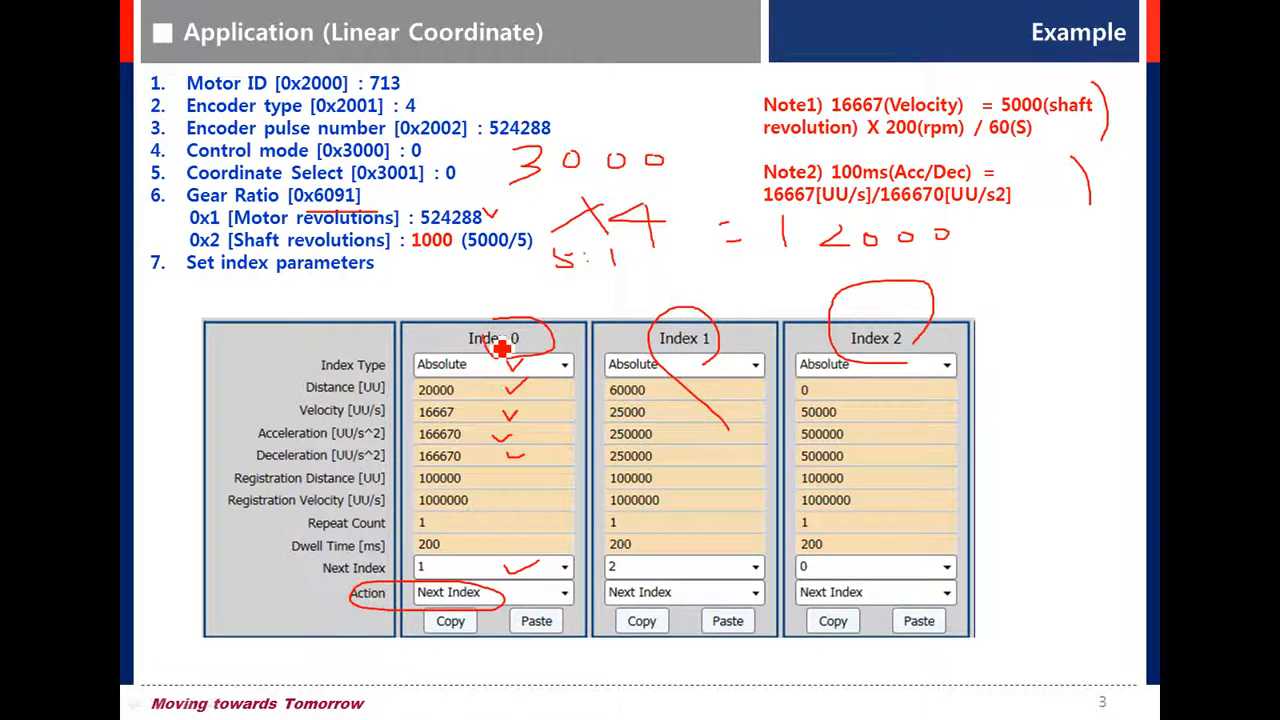